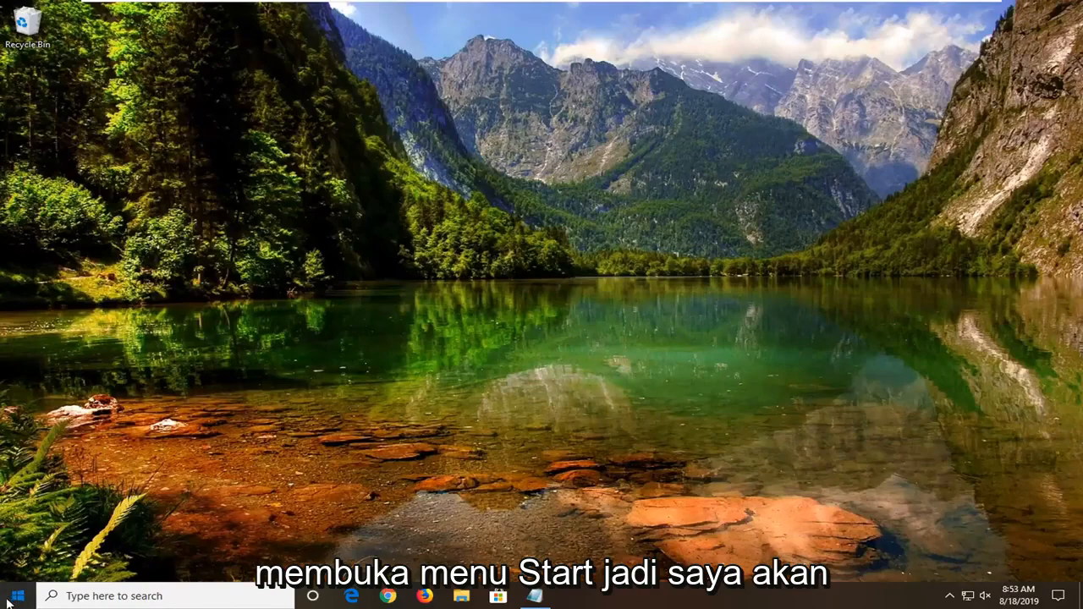
Step: Search the Start menu for 'rege' to launch Registry Editor
left_click(13, 596)
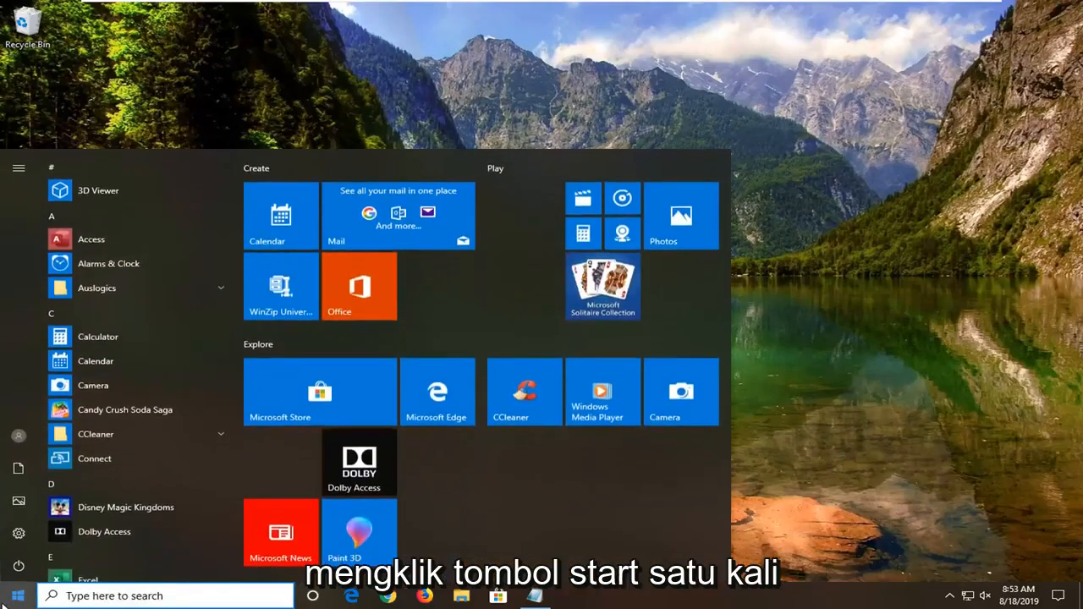
type("rege")
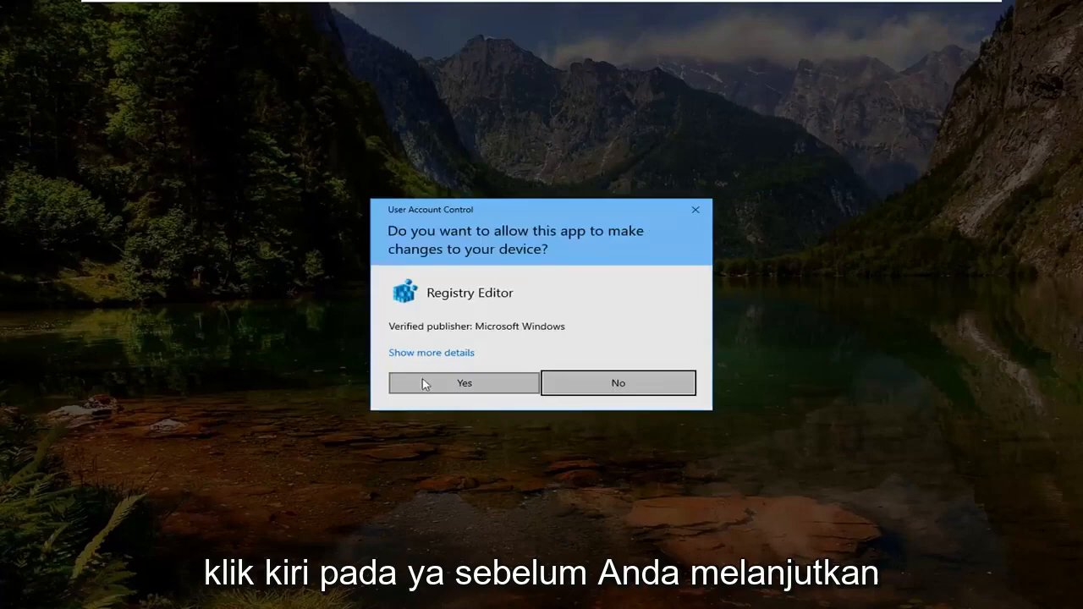
Step: Approve the UAC prompt, then open and dismiss the File > Export registry backup dialog
left_click(463, 382)
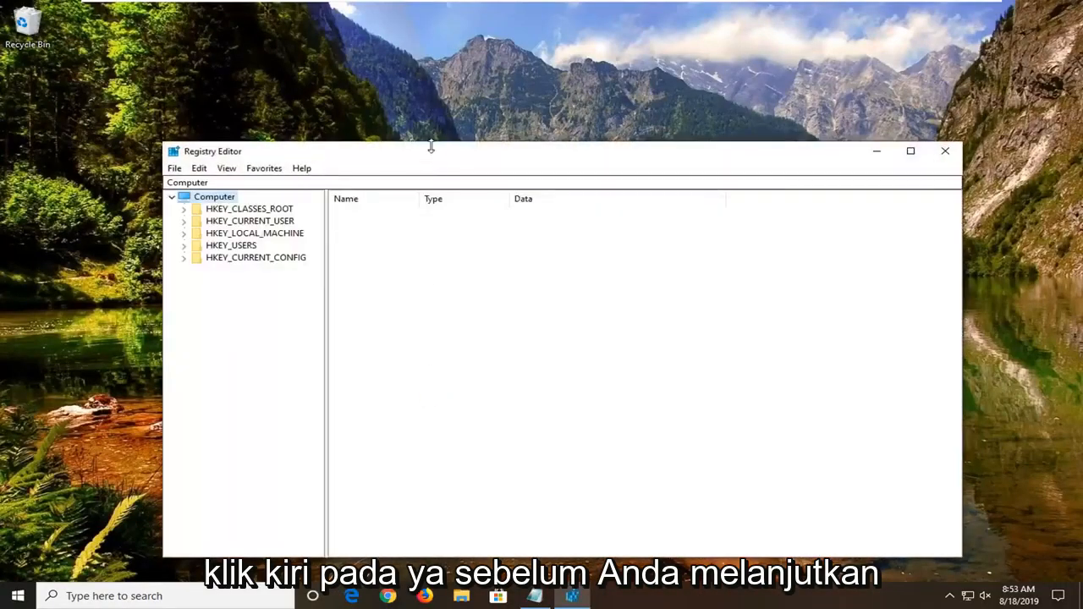
left_click_drag(430, 150, 426, 101)
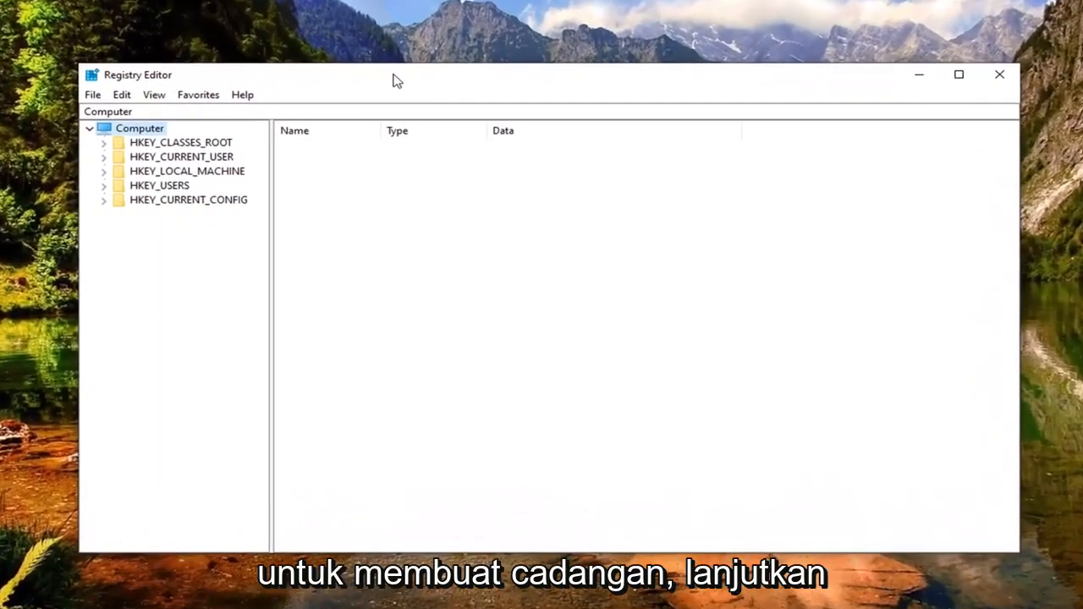
left_click(93, 94)
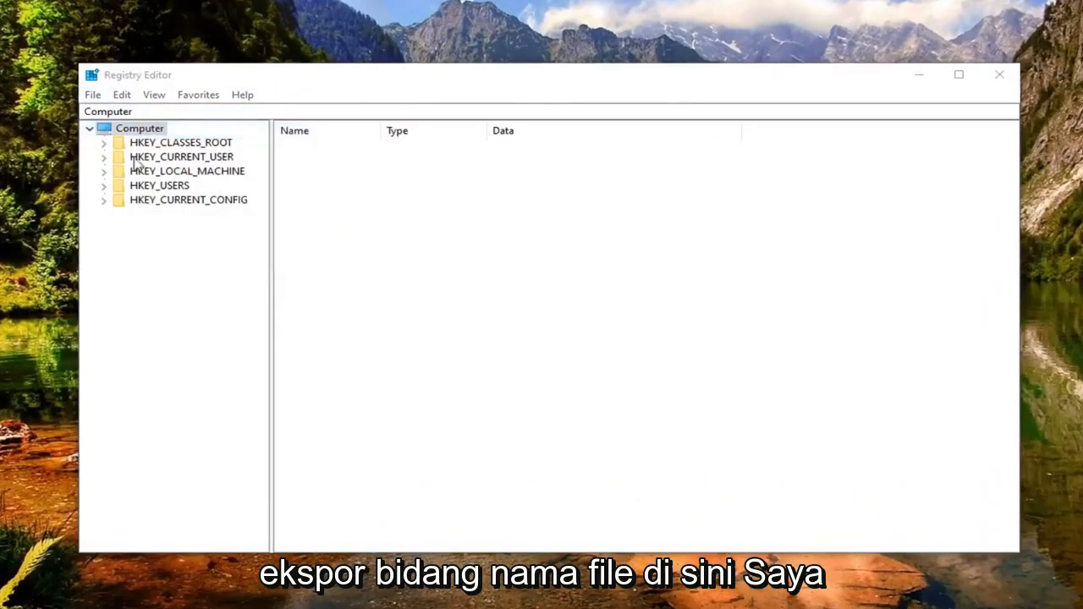
left_click(92, 94)
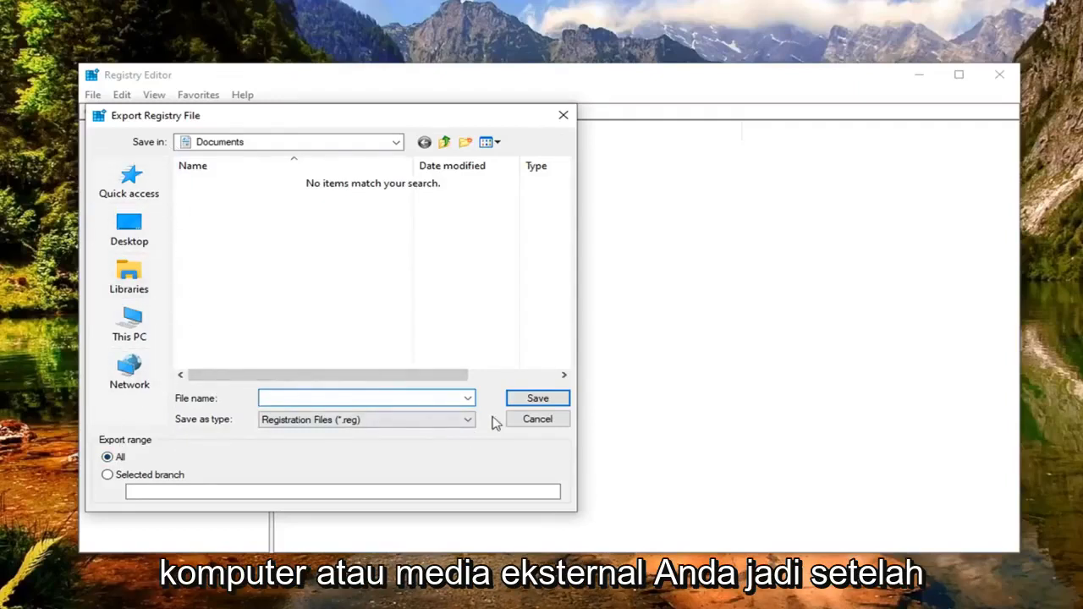
left_click(537, 419)
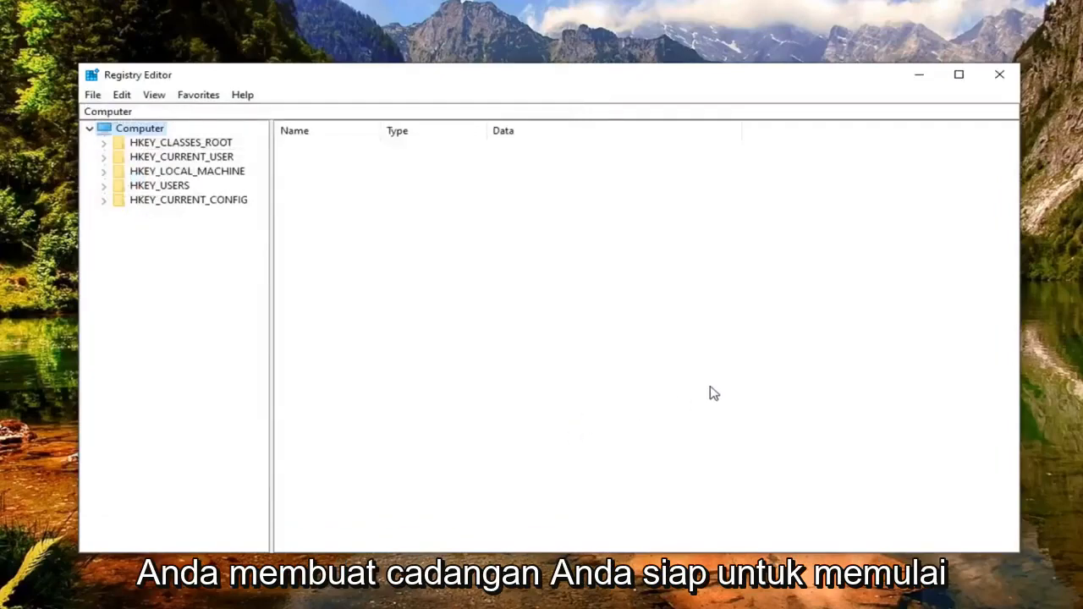
mouse_move(339, 368)
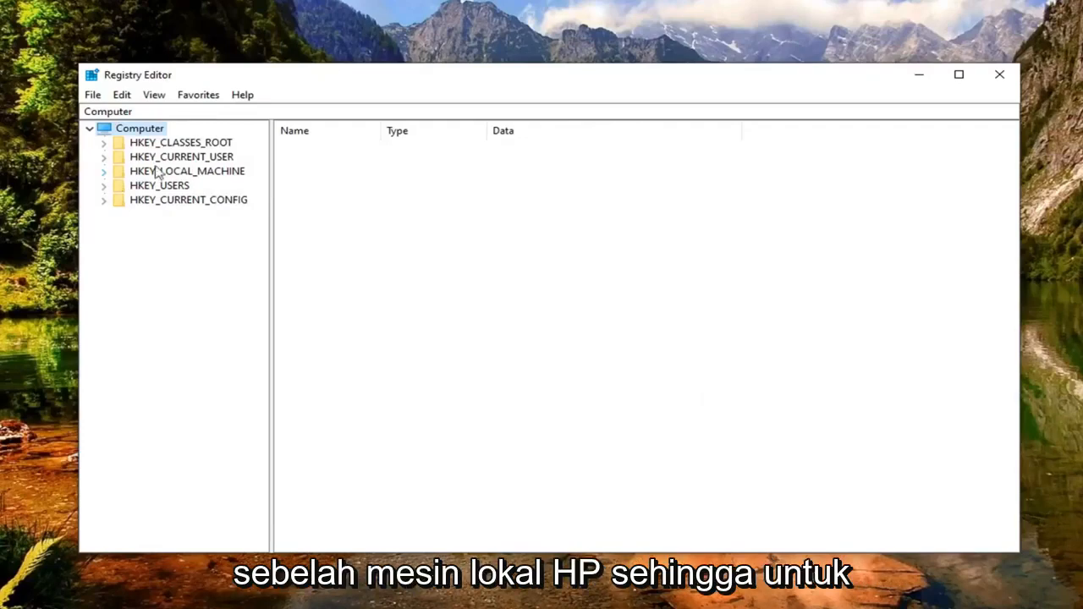
Step: Expand the tree down to HKEY_LOCAL_MACHINE\SYSTEM\CurrentControlSet\Control\Class
left_click(187, 170)
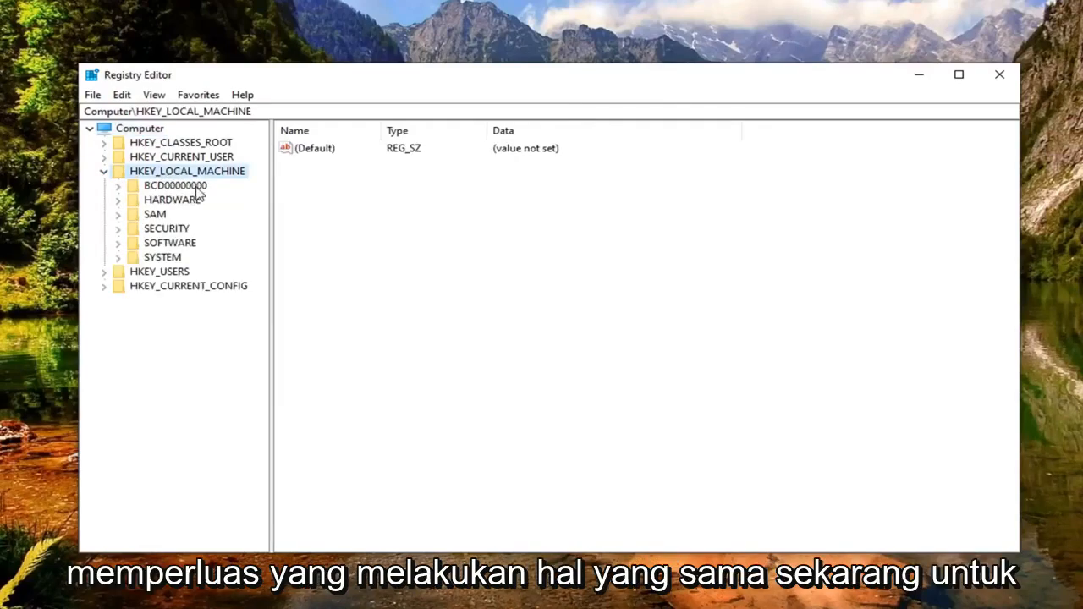
mouse_move(156, 243)
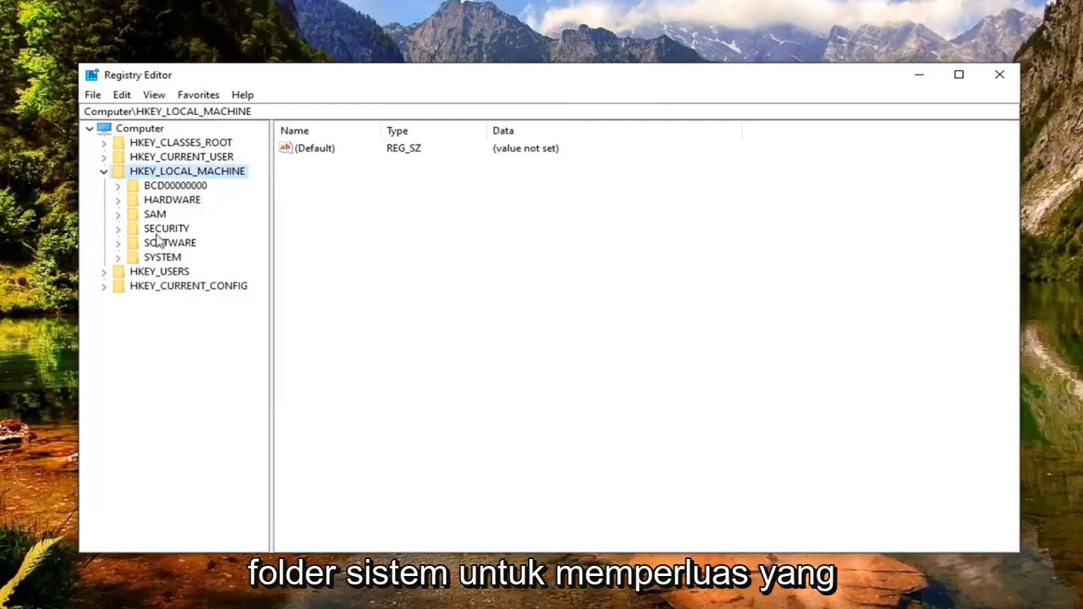
left_click(120, 256)
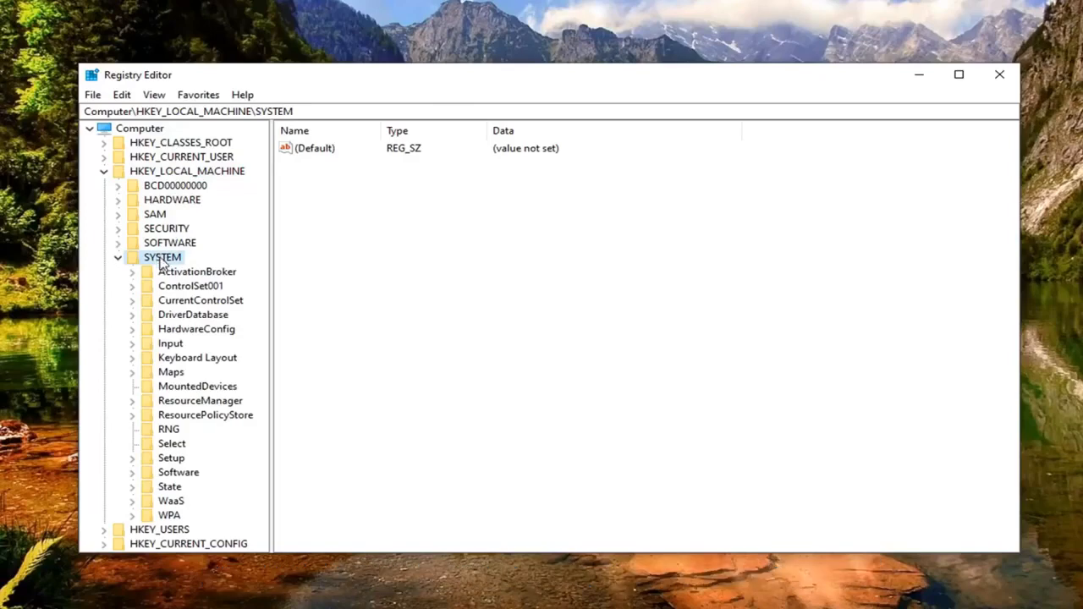
left_click(200, 301)
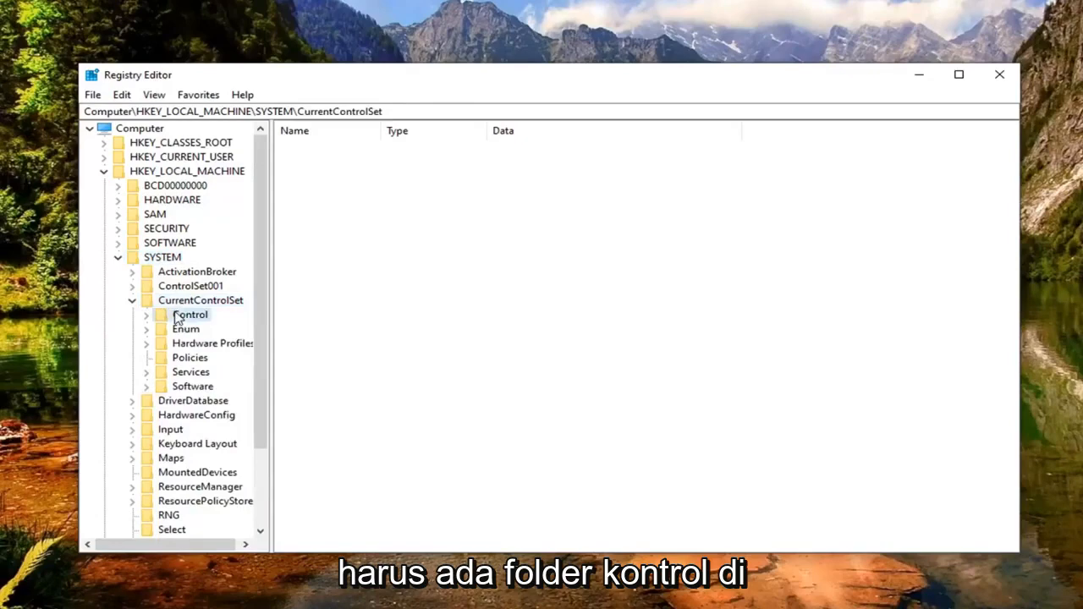
left_click(190, 314)
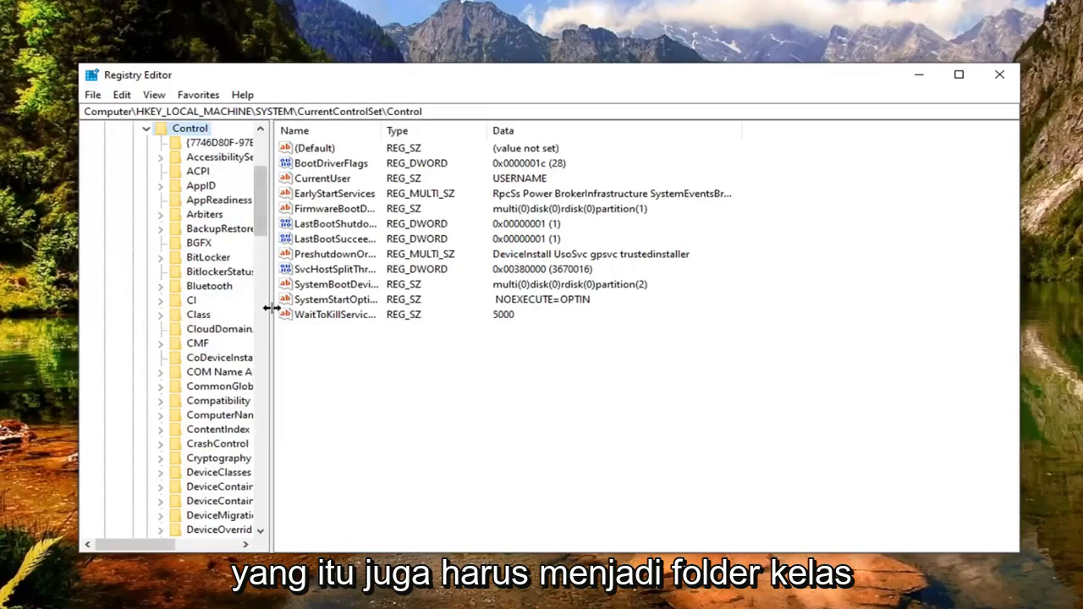
left_click(198, 314)
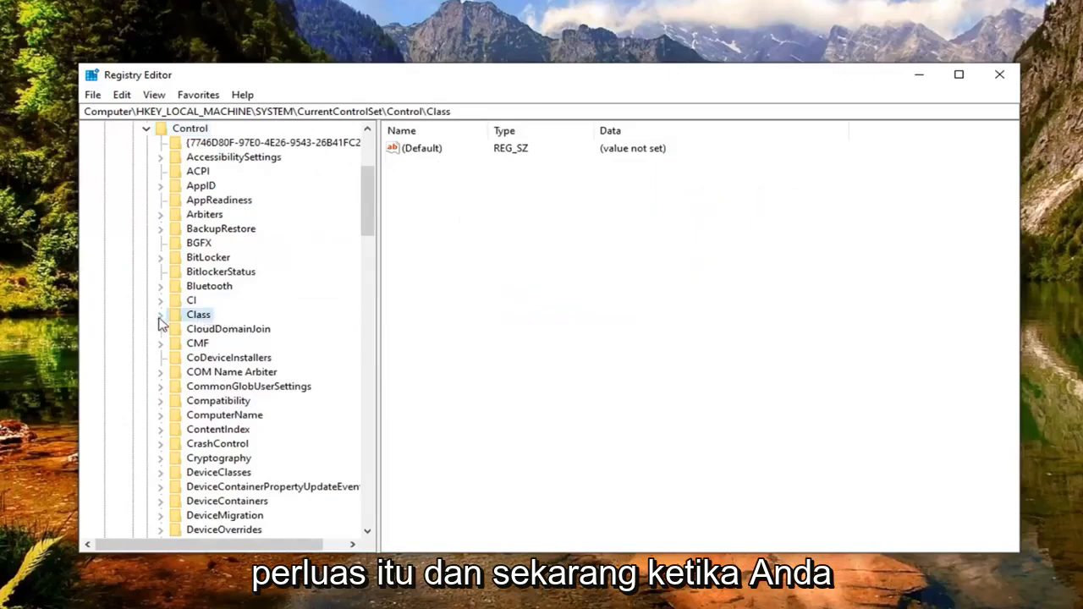
left_click(160, 314)
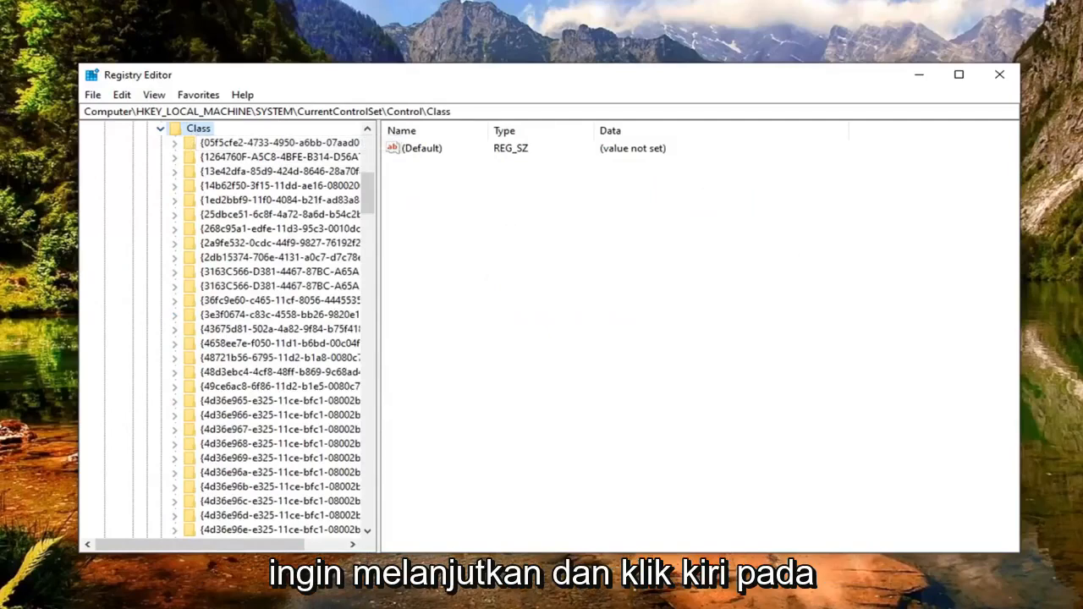
left_click(121, 94)
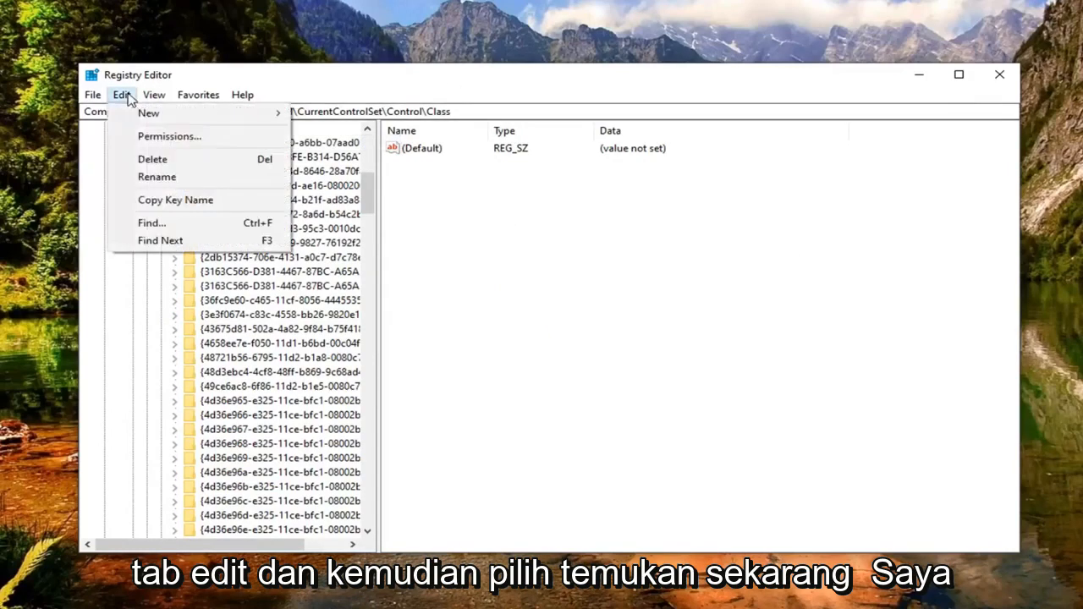
Step: Find key 4D36E96B-E325-11CE-BFC1-08002BE10318 and select its UpperFilters value
left_click(151, 223)
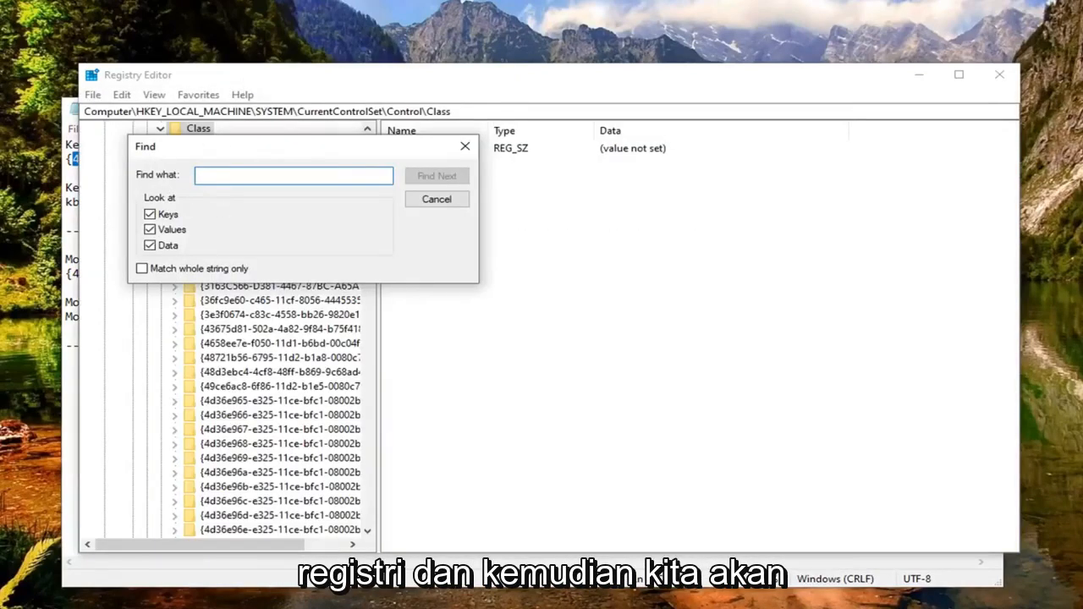
type("4D36E96B-E325-11CE-BFC1-08002BE10318")
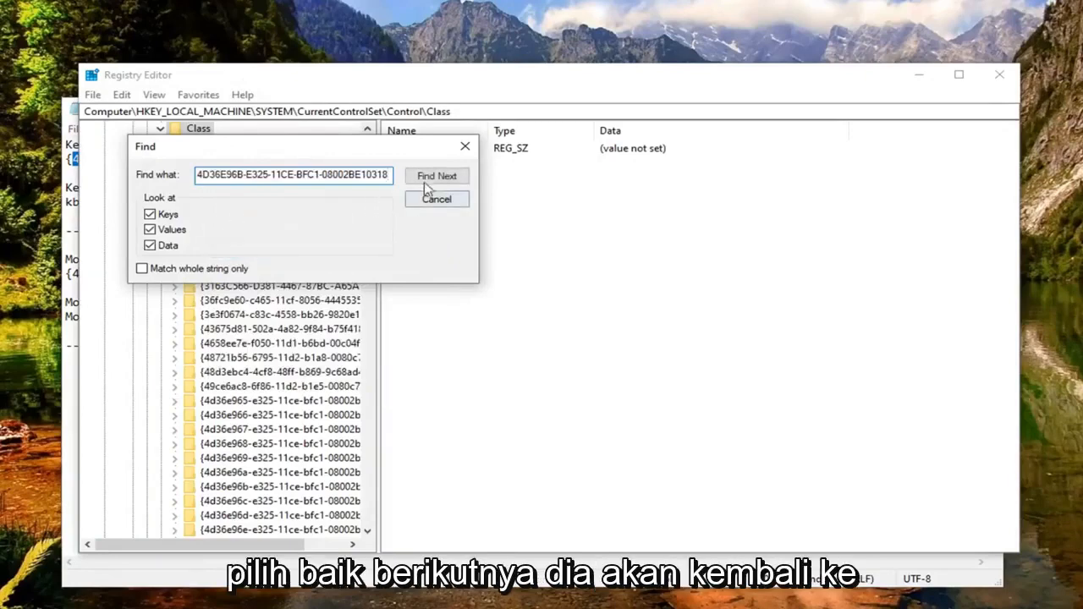
left_click(437, 176)
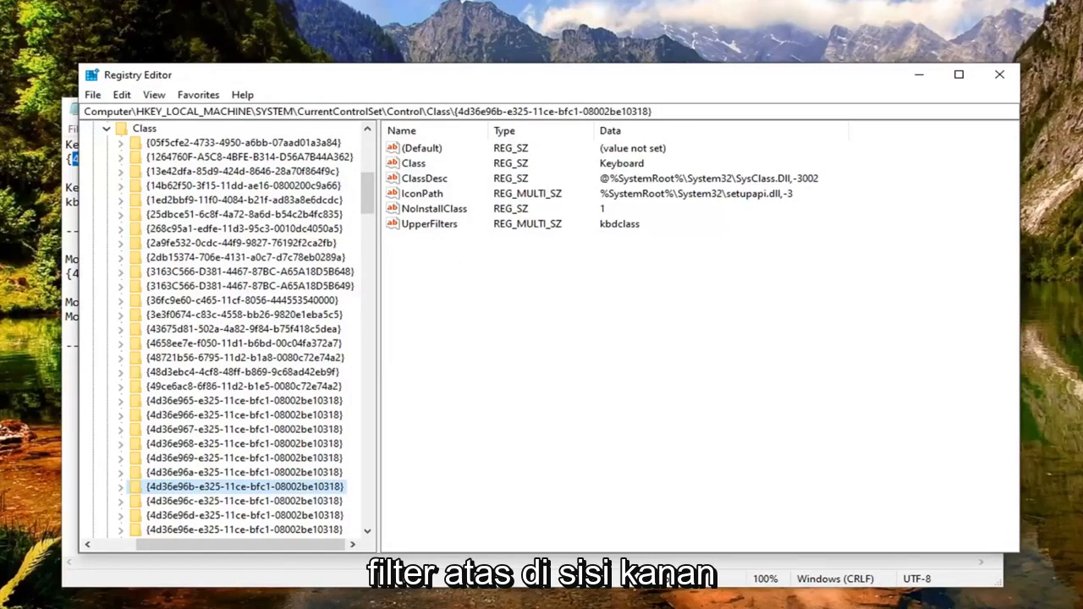
left_click(429, 224)
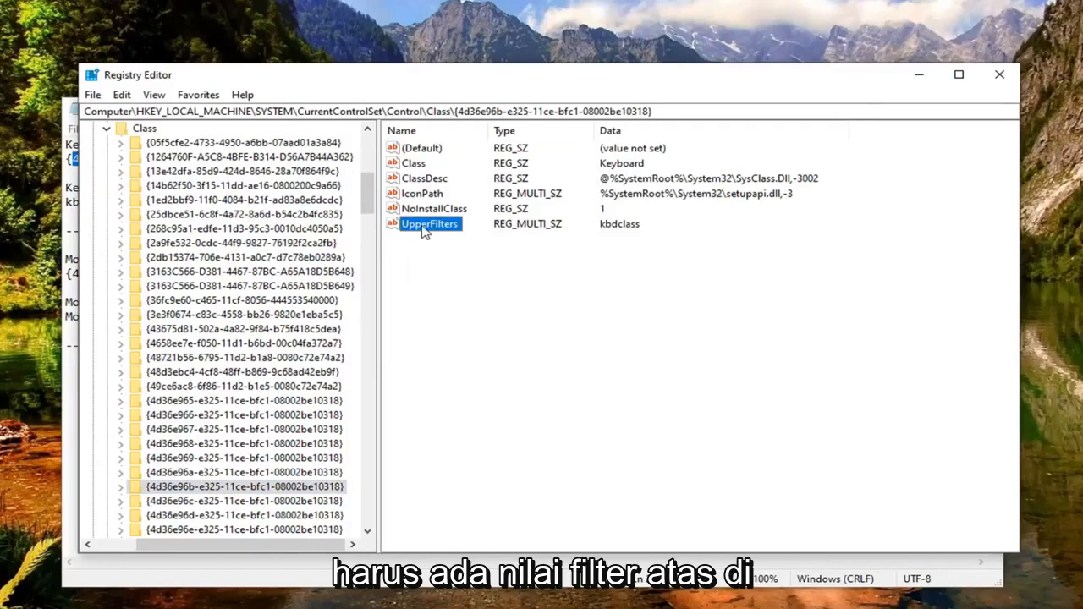
mouse_move(421, 258)
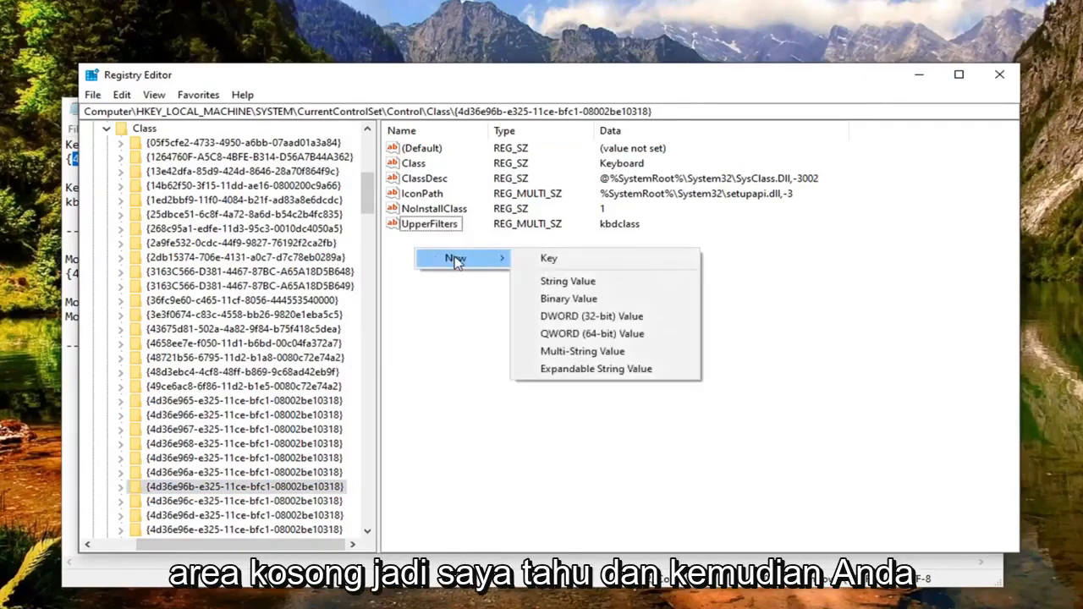
mouse_move(582, 351)
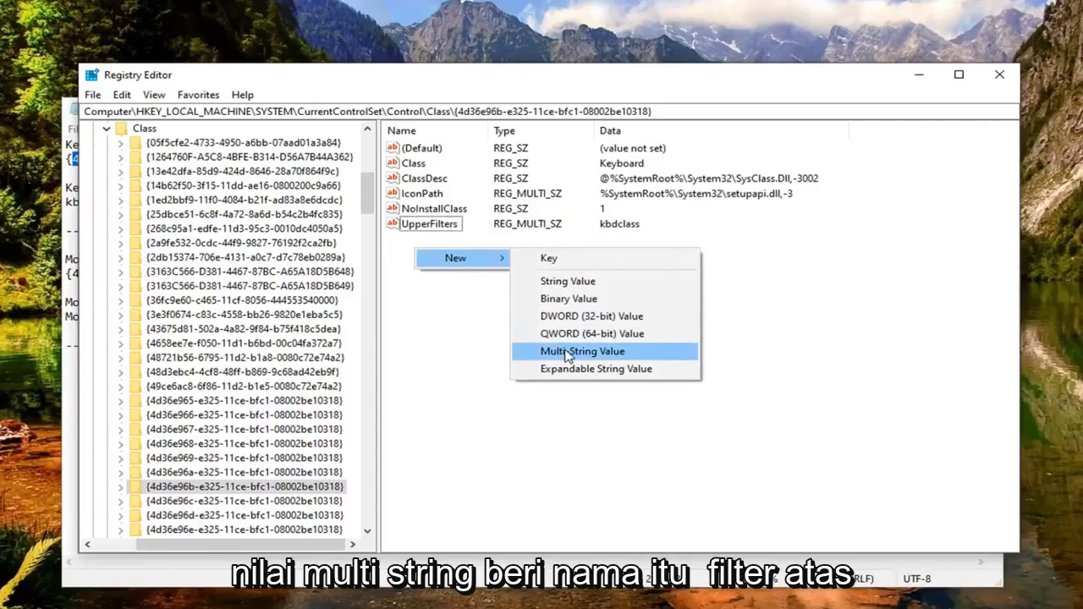
Step: Save the keyboard UpperFilters value as kbdclass, accepting the empty-strings warning
left_click(582, 351)
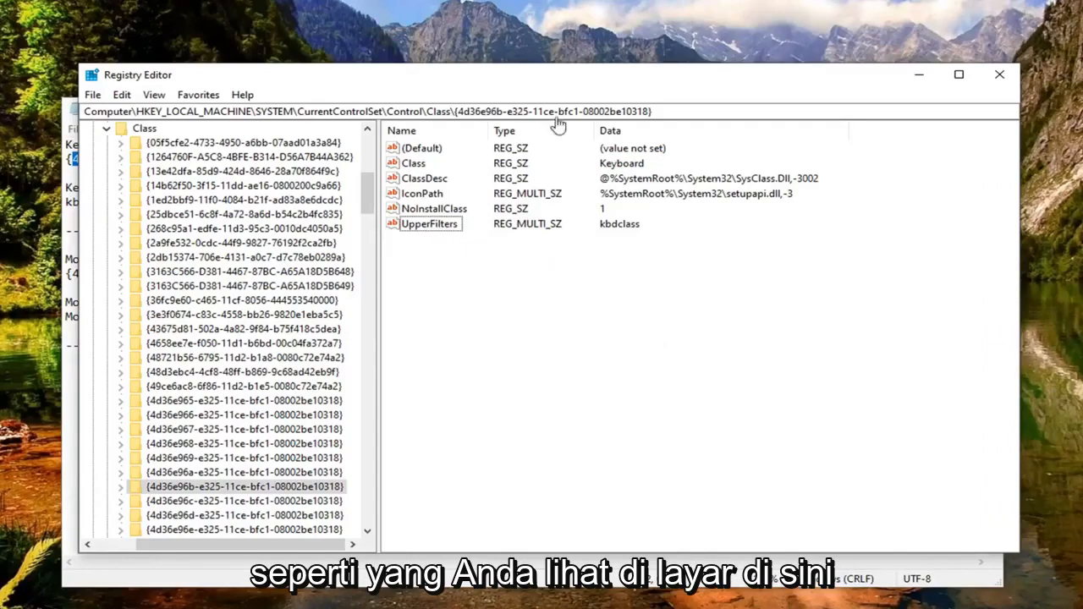
double_click(430, 223)
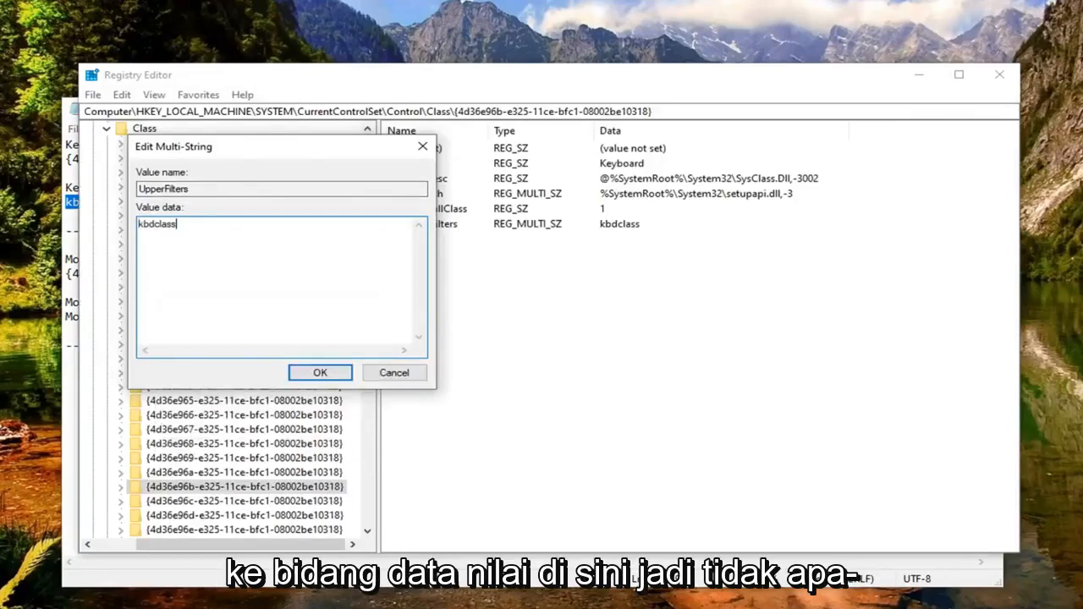
left_click(319, 372)
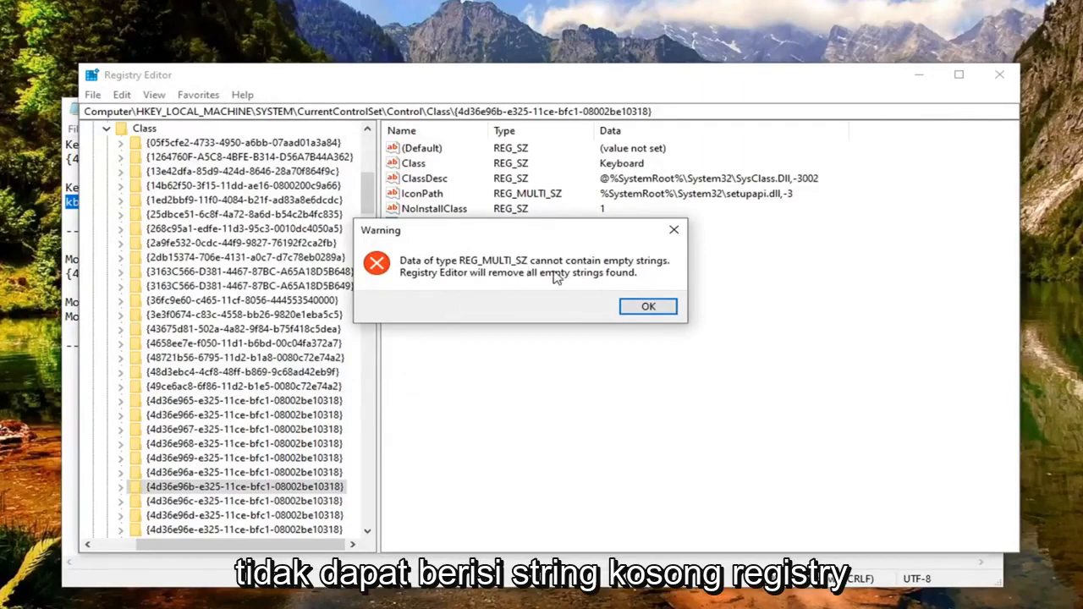
mouse_move(482, 288)
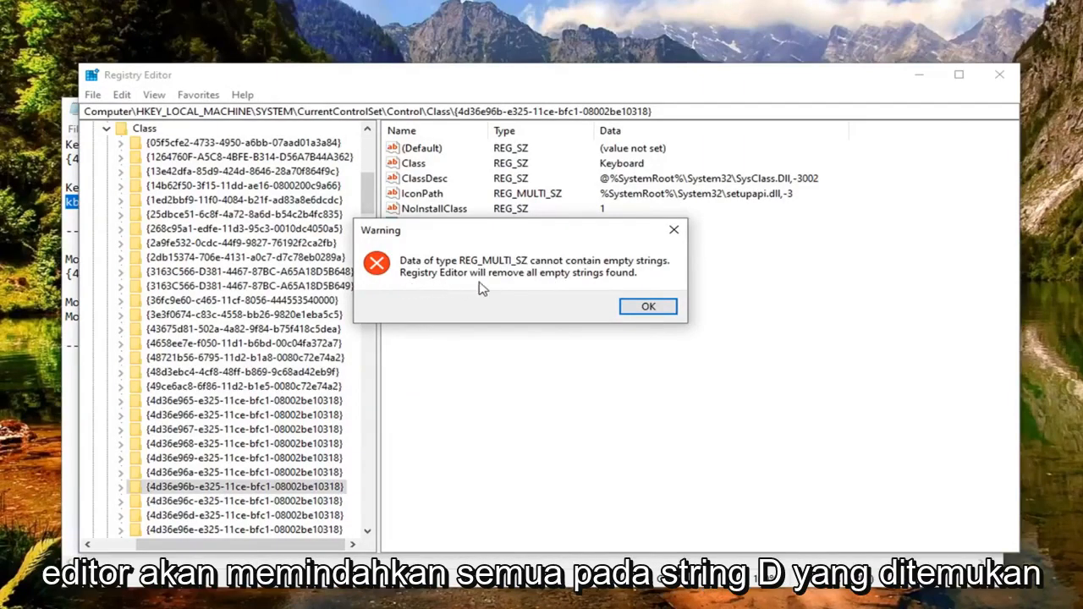
left_click(647, 306)
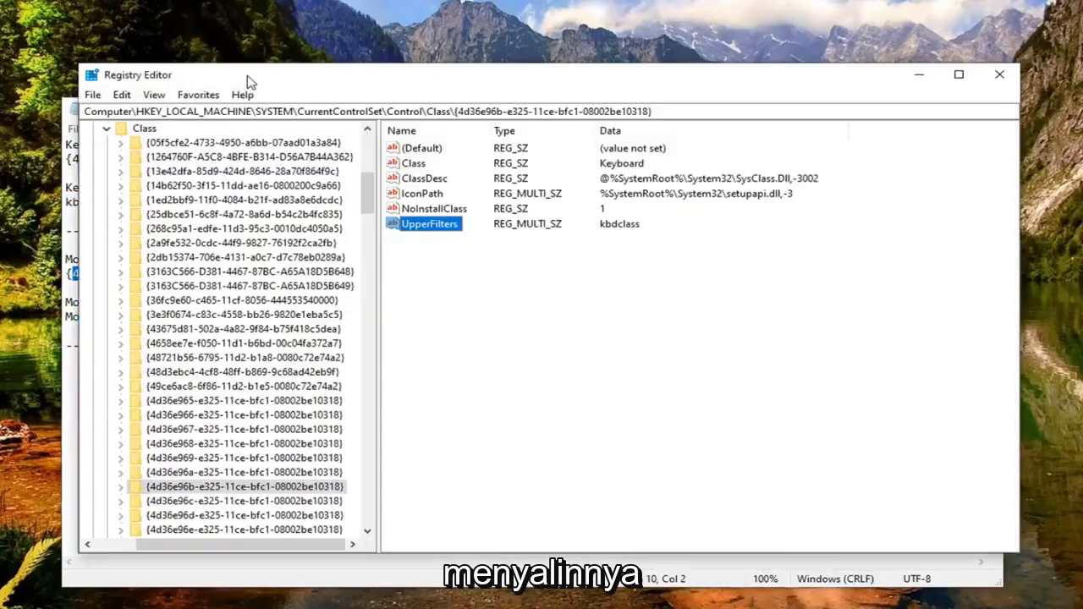
Step: Open the mouse class UpperFilters value for editing and copy 'Mouclass' from the notes
left_click(154, 94)
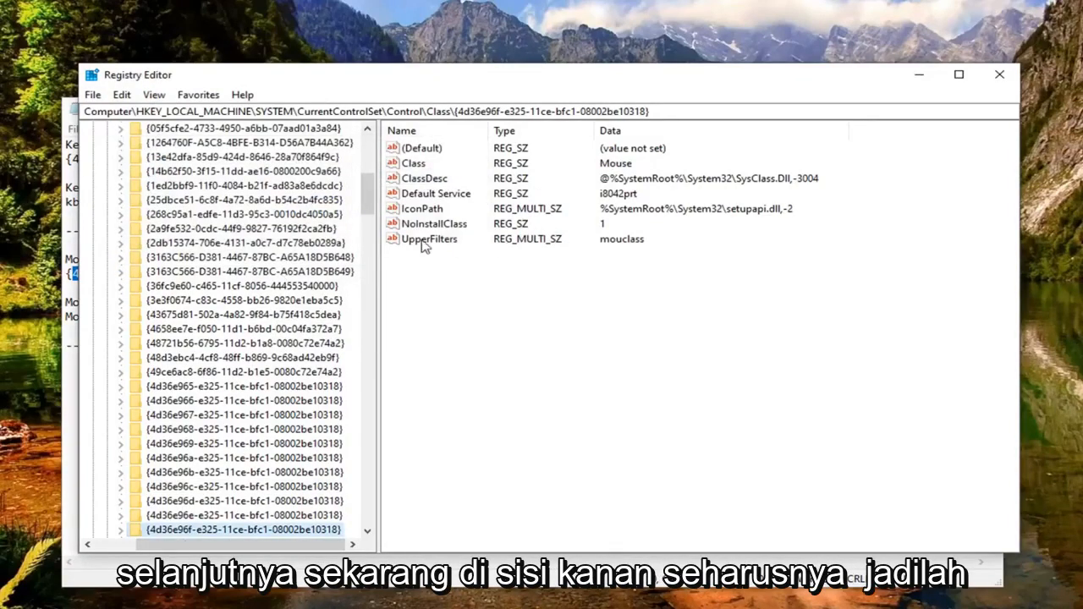
left_click(432, 239)
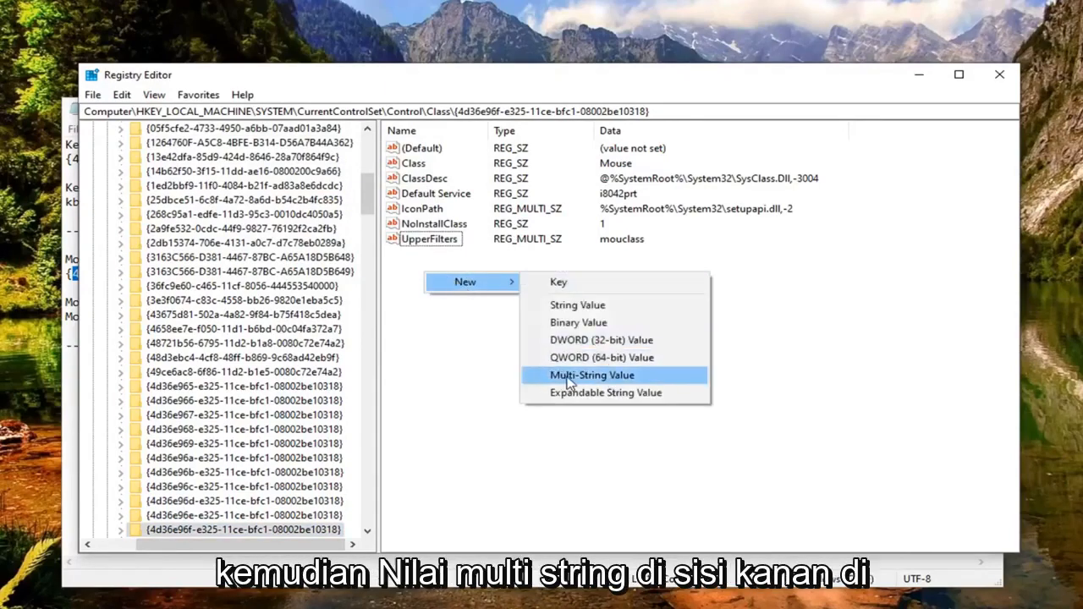
mouse_move(461, 410)
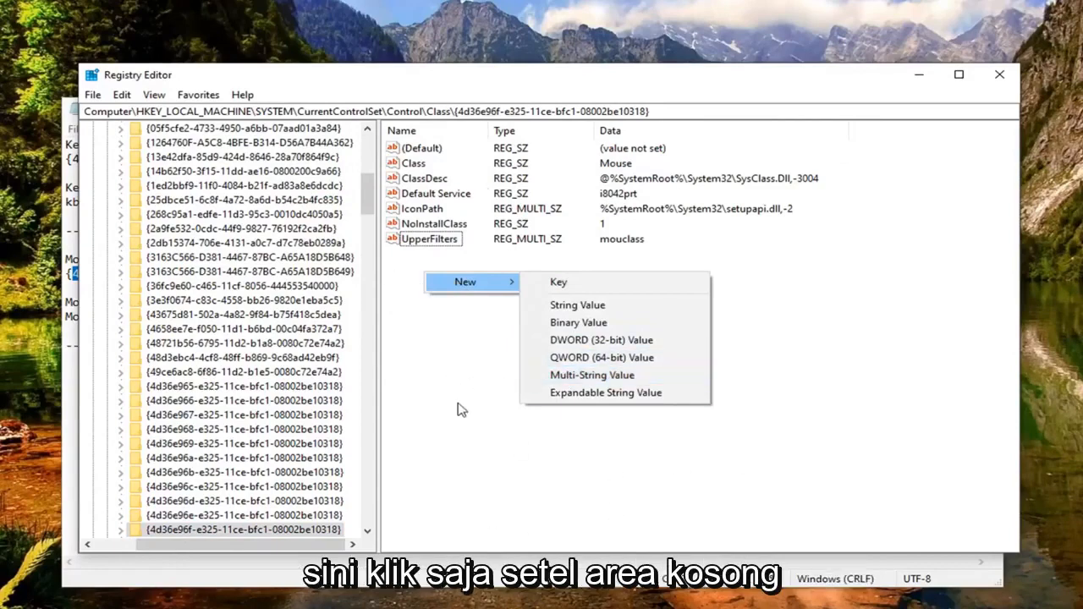
left_click(429, 238)
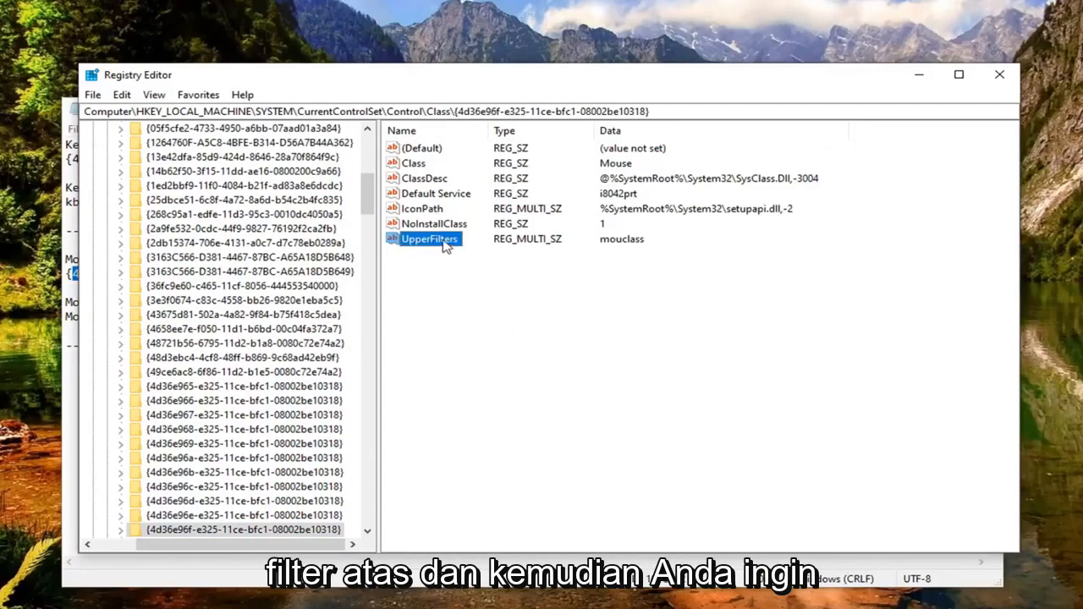
double_click(430, 238)
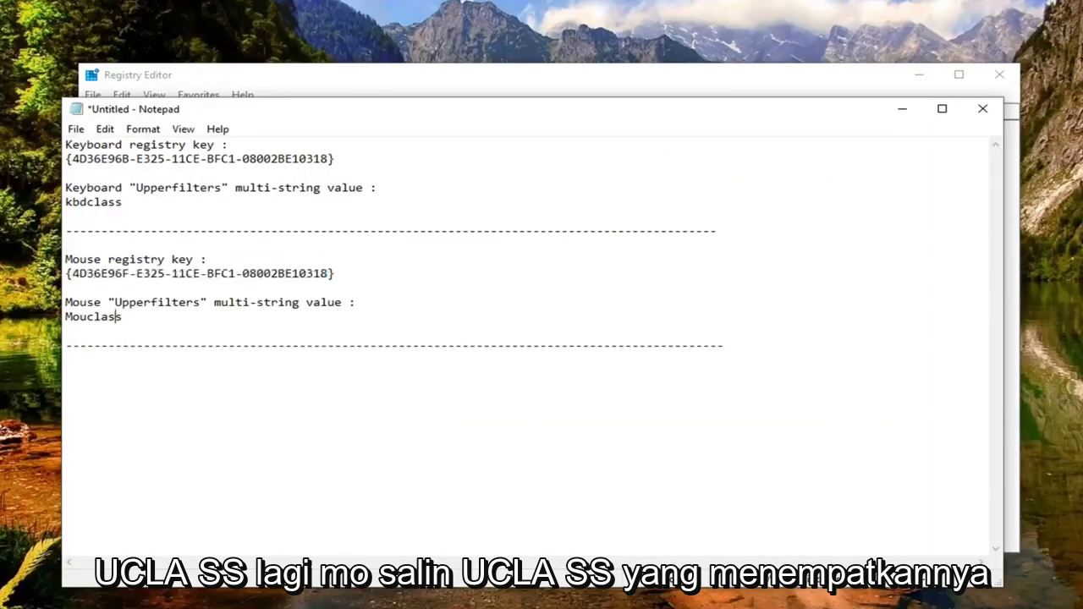
double_click(93, 316)
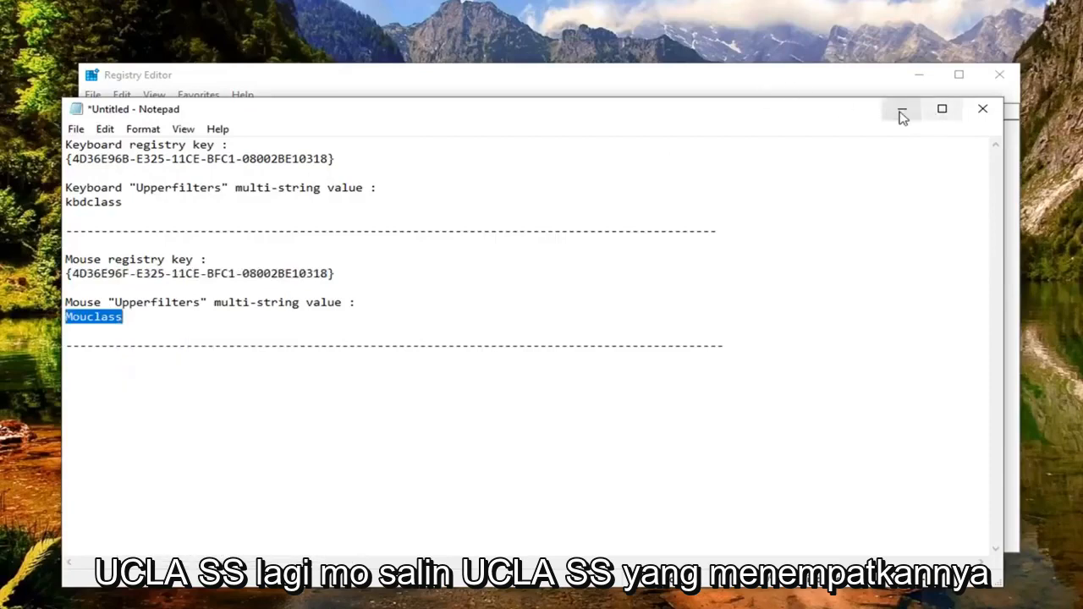
right_click(156, 224)
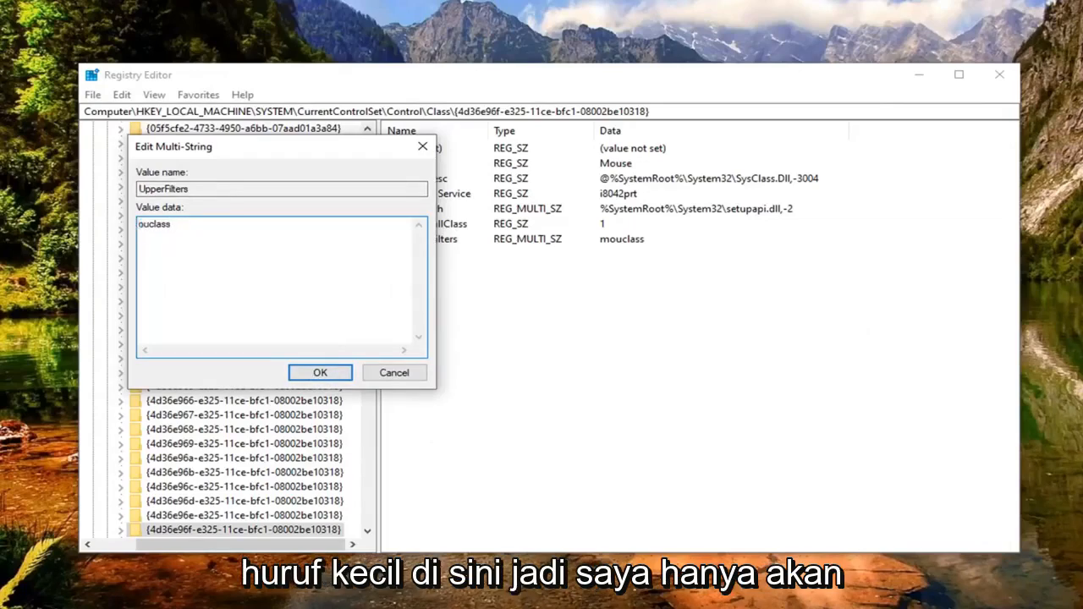
Step: Enter mouclass as the mouse UpperFilters data, accepting the empty-strings warning
type("mouclass")
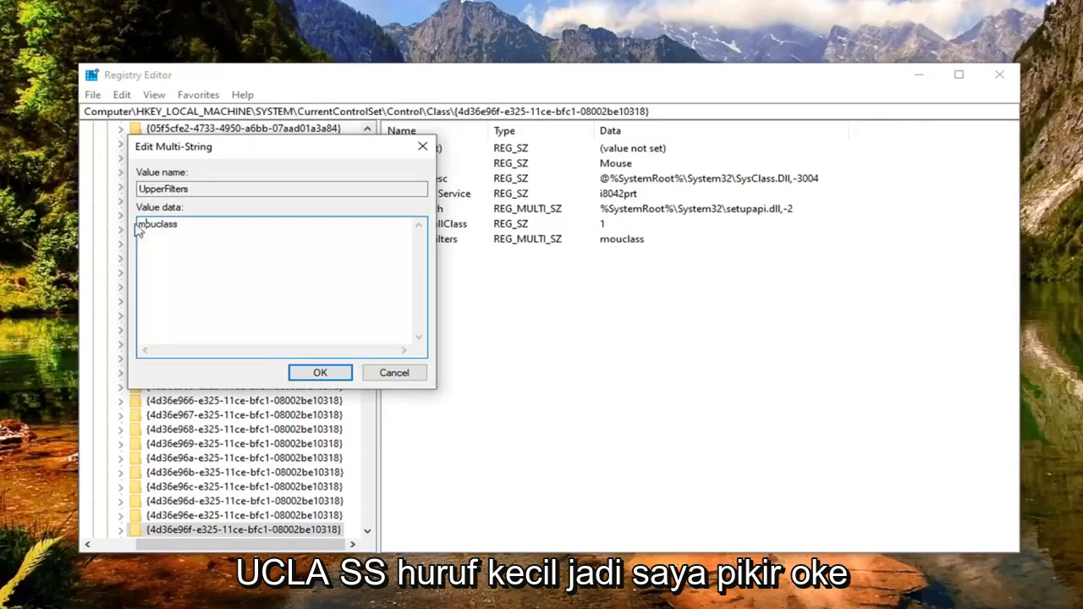
left_click(320, 372)
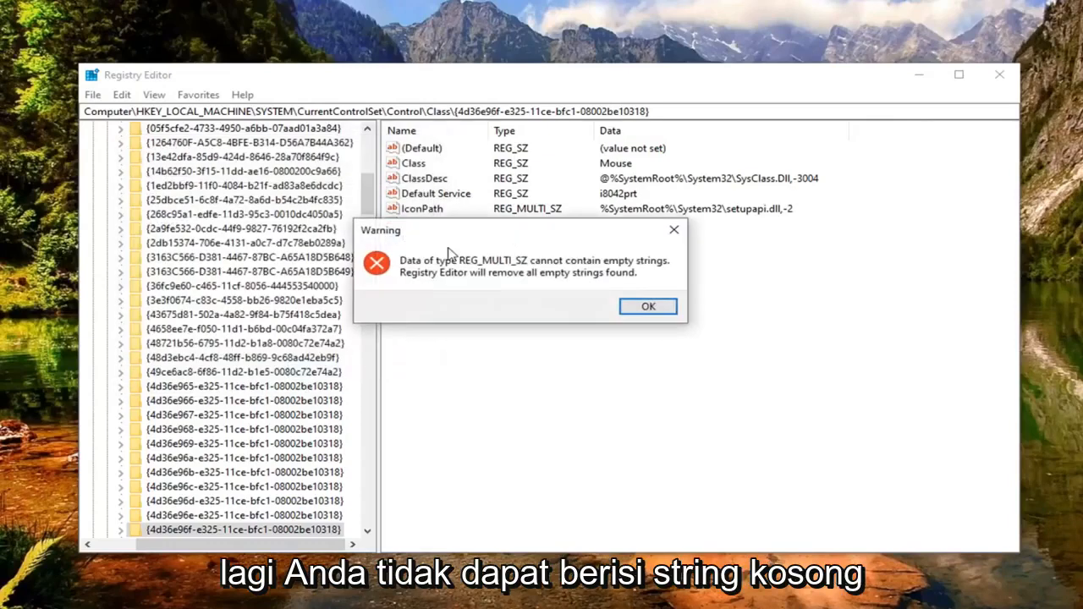
mouse_move(548, 302)
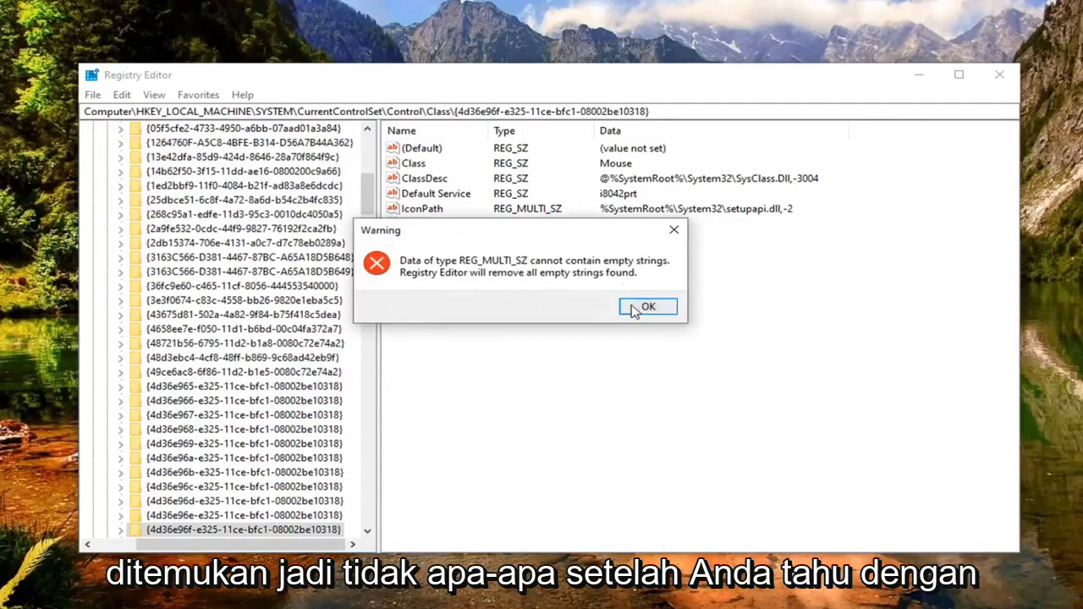
left_click(647, 306)
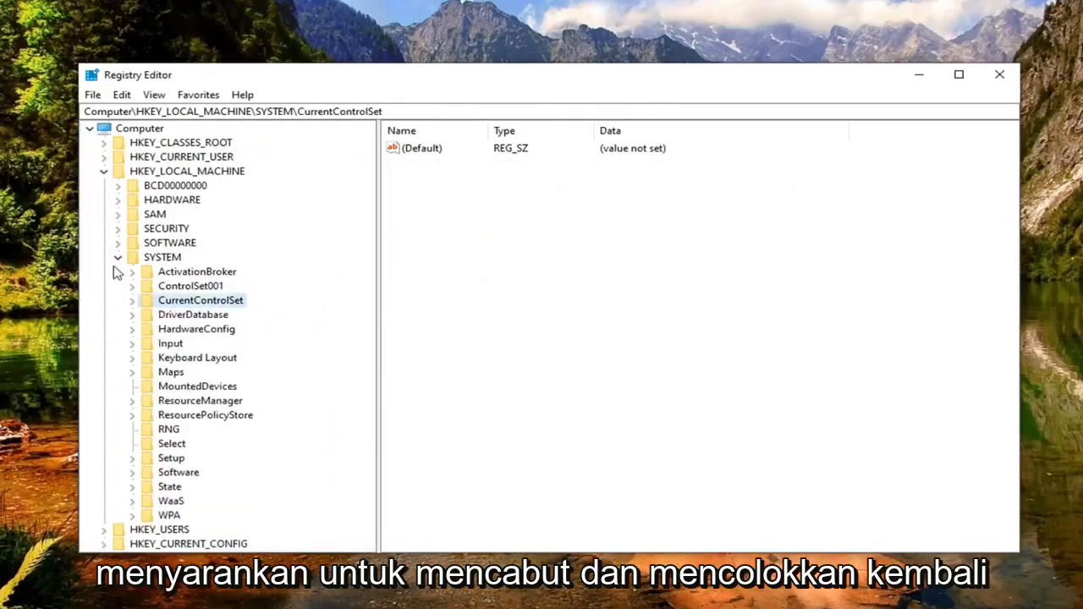
Step: Collapse the tree back to Computer and close Registry Editor
left_click(103, 171)
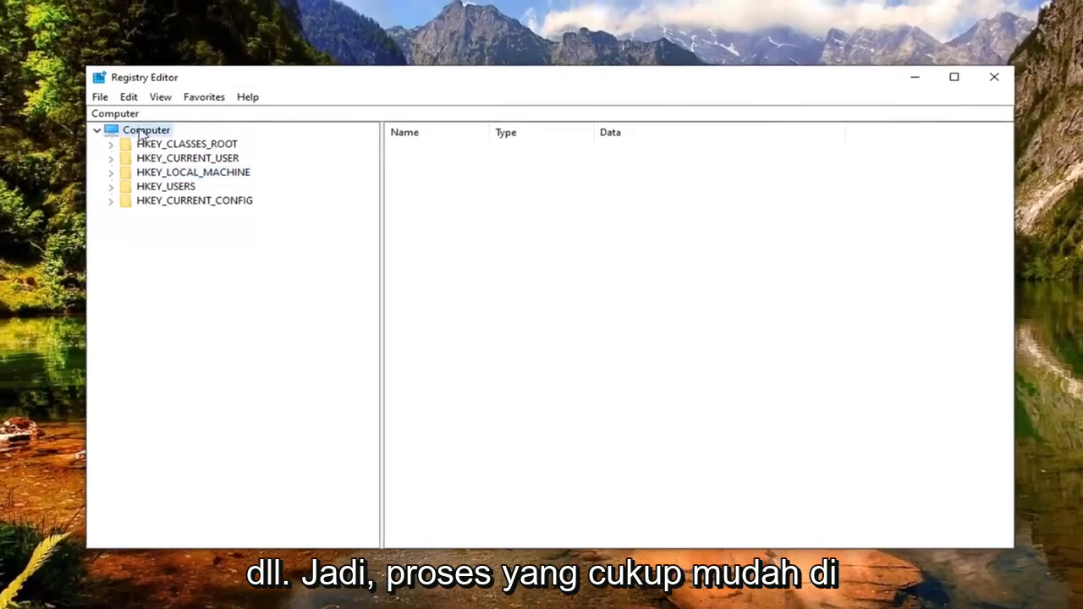
left_click(993, 77)
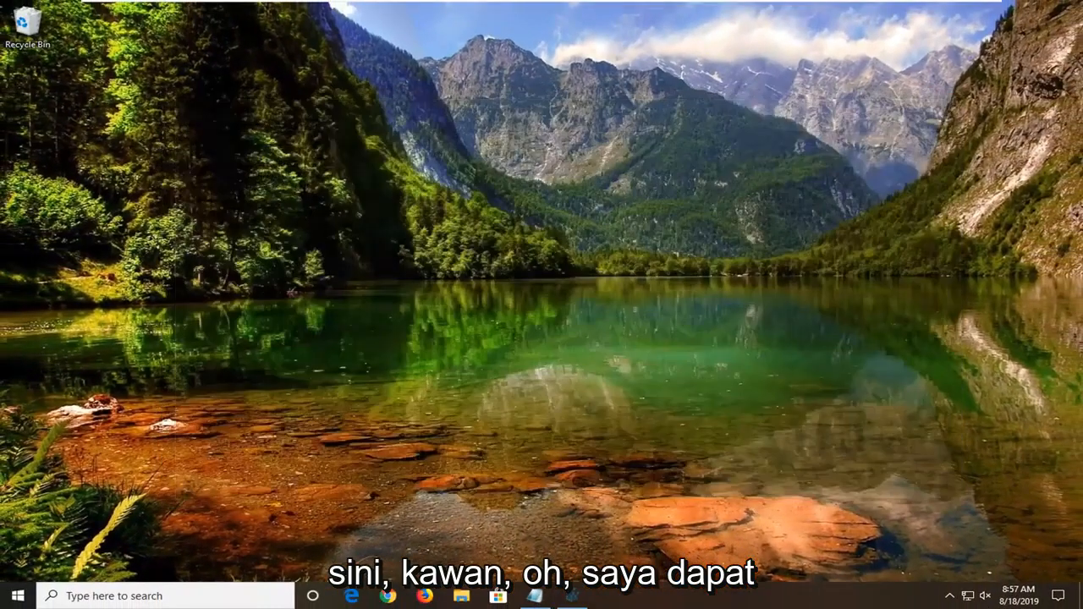